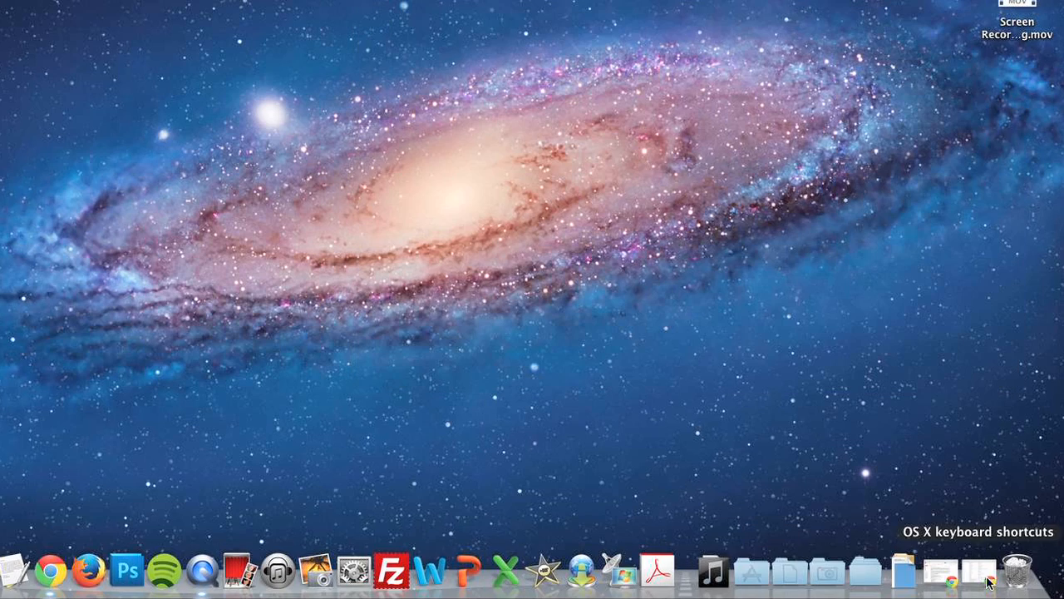
- Launch Google Chrome from the Dock to get a New Tab page window
click(55, 569)
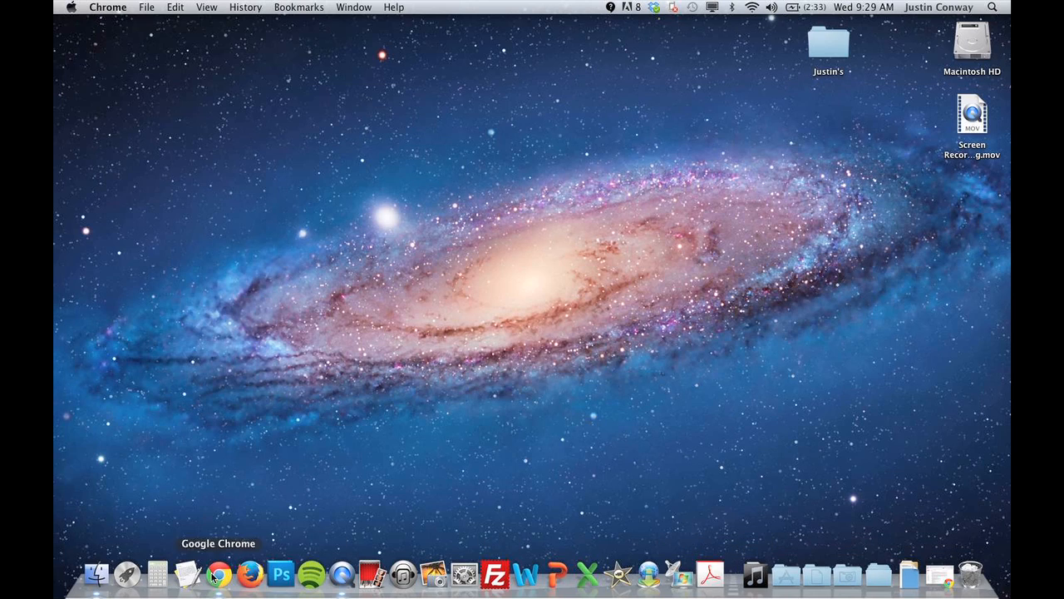
click(220, 574)
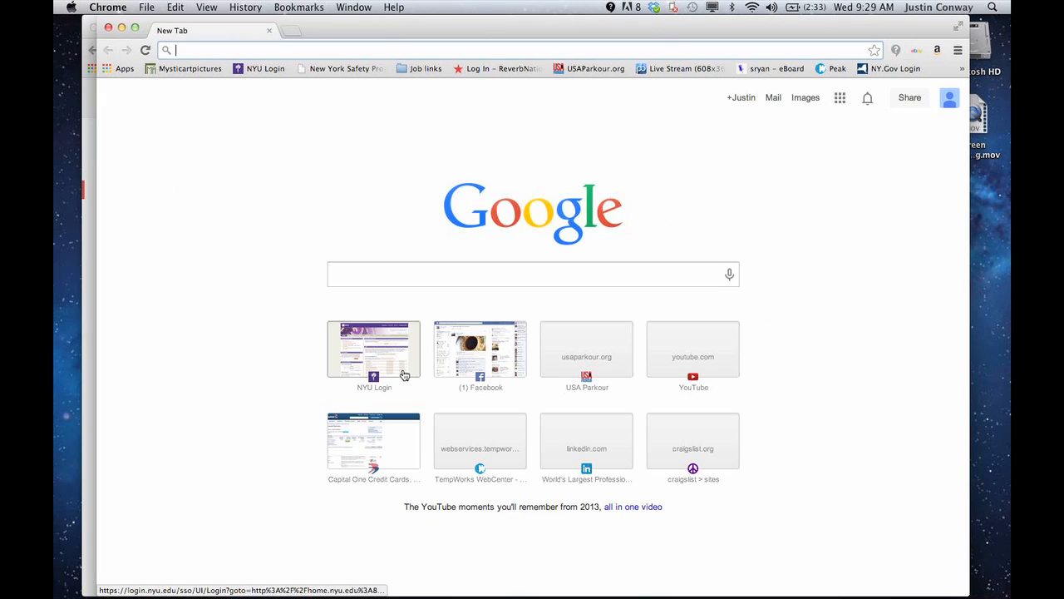
mouse_move(330, 35)
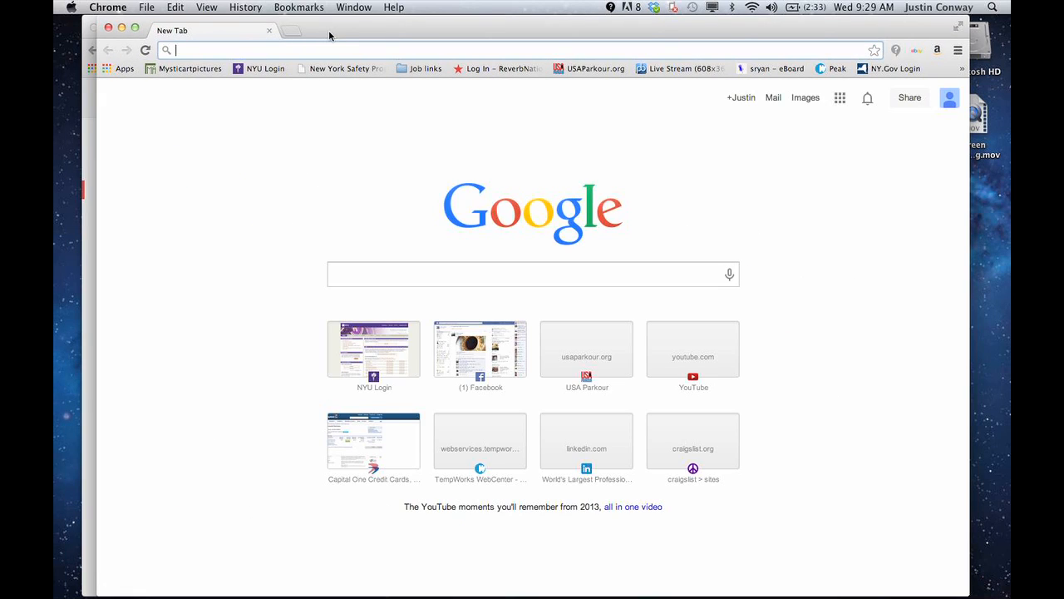